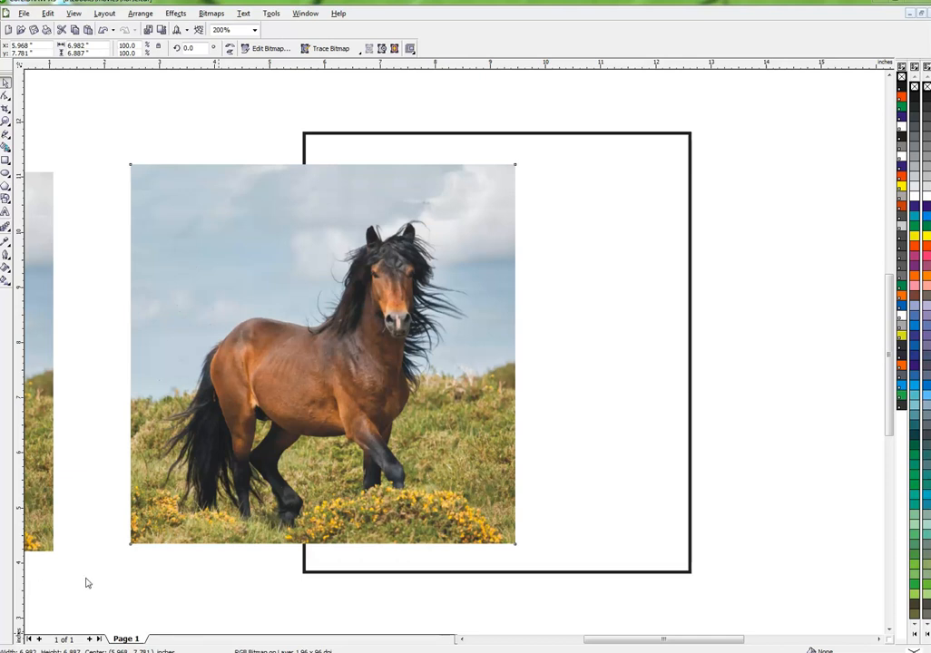
pyautogui.moveTo(114, 566)
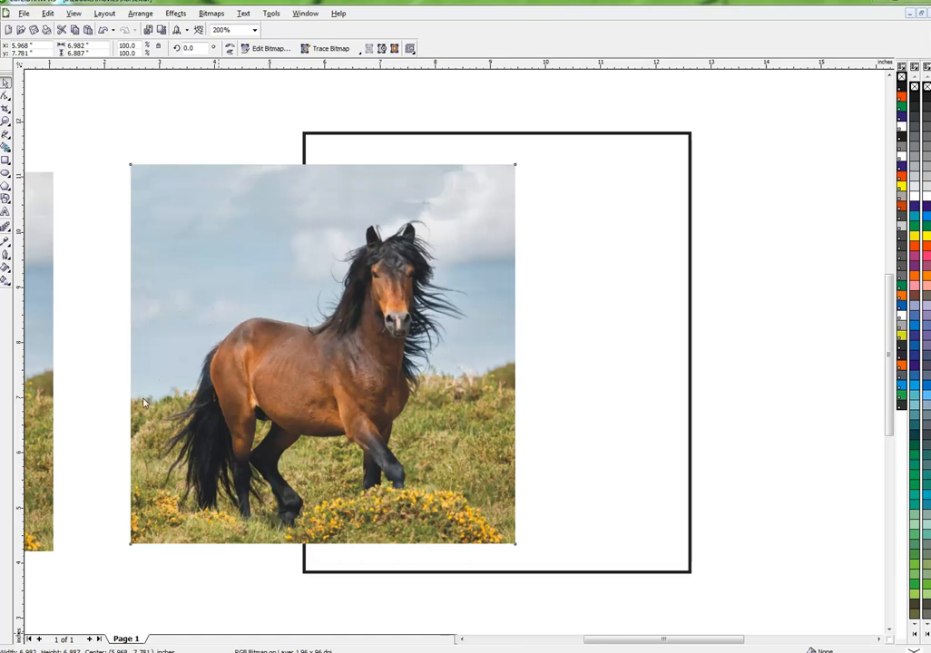
pyautogui.moveTo(388, 291)
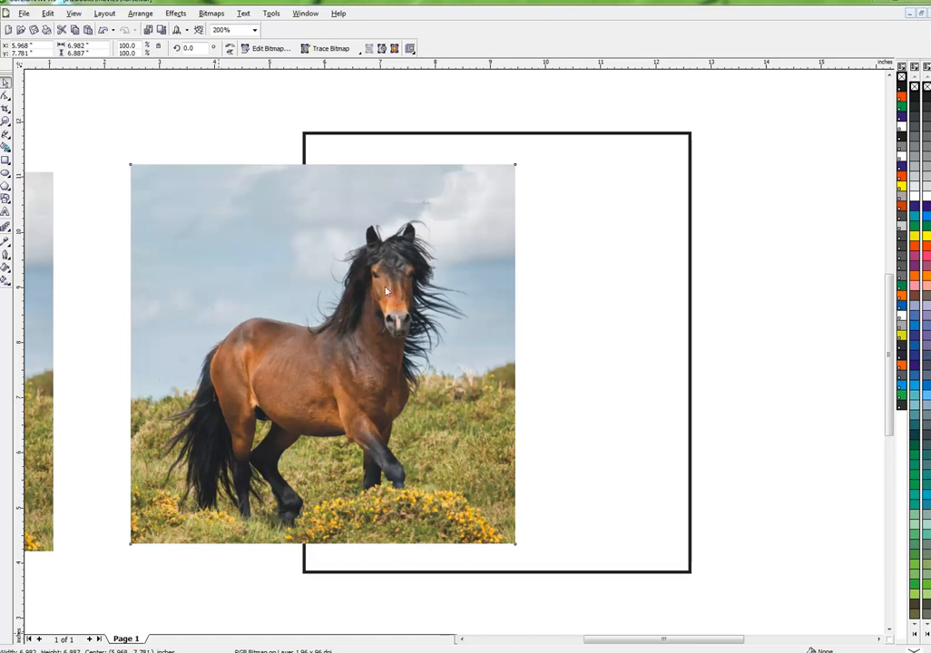
pyautogui.moveTo(421, 228)
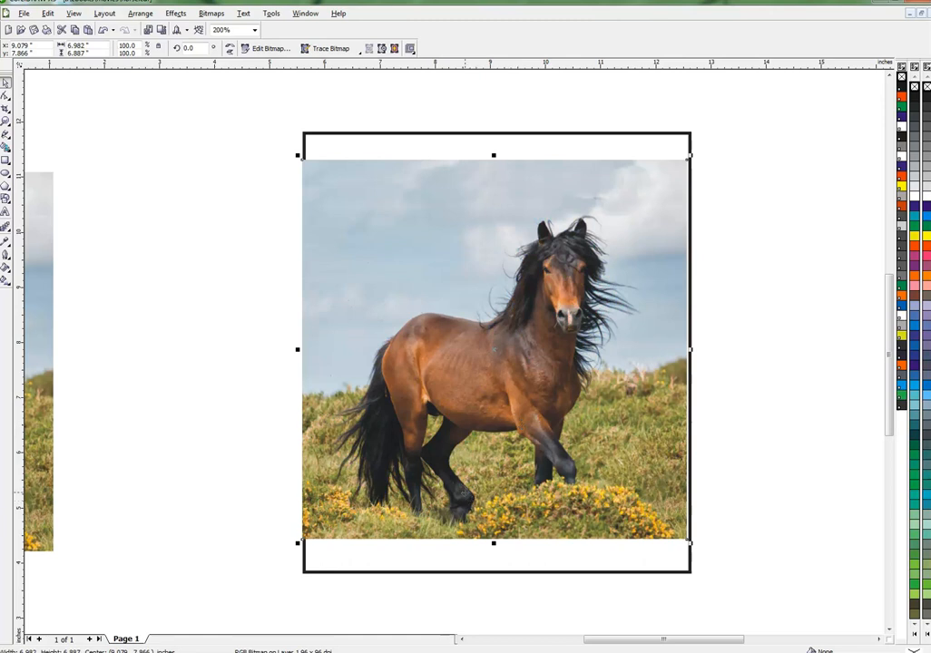
pyautogui.moveTo(493, 154)
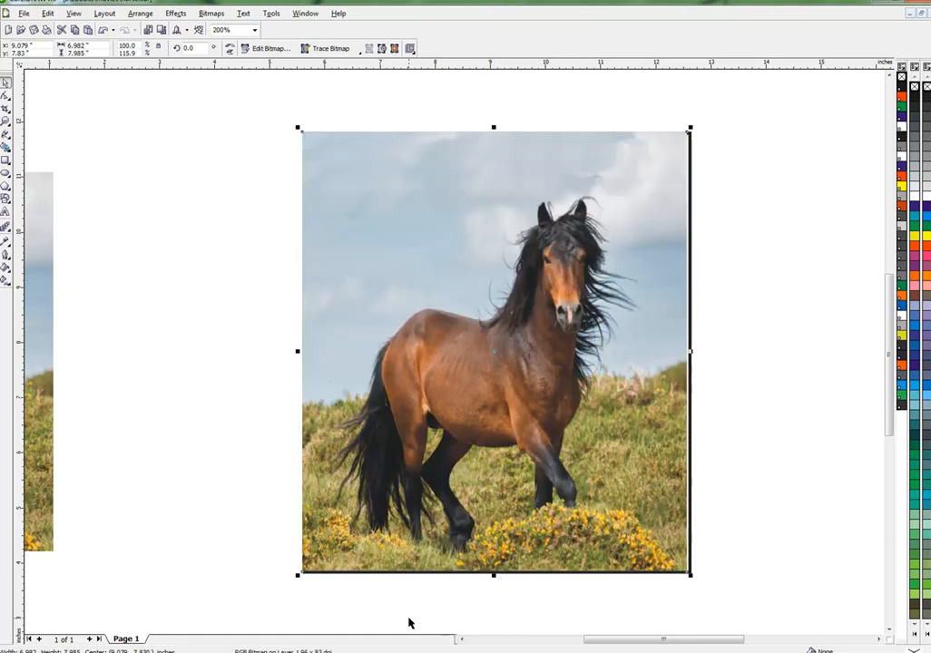
pyautogui.moveTo(337, 372)
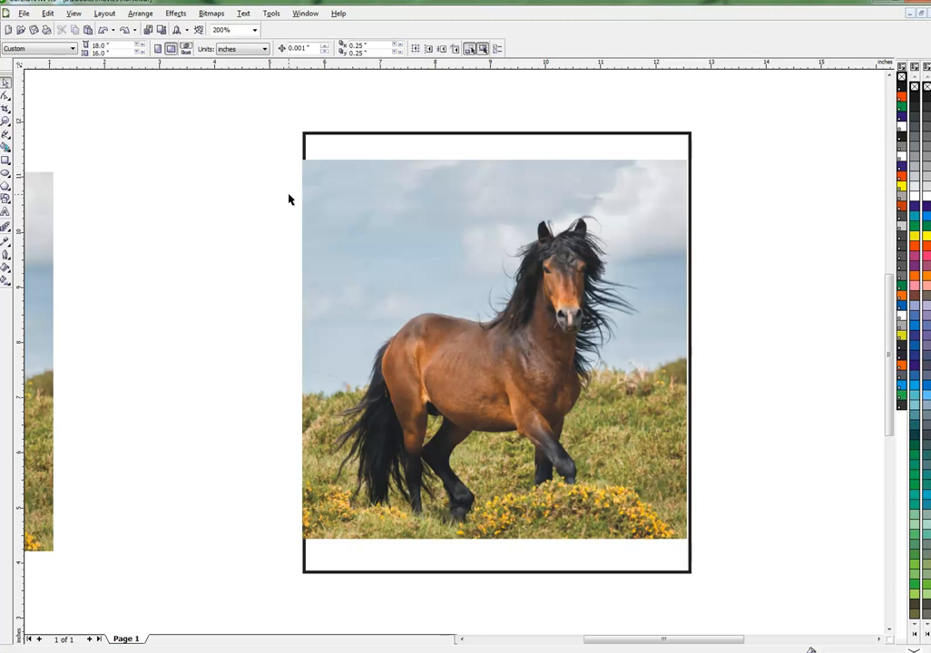
# Duplicate the horse photo and move the copy up to the frame's top edge.
pyautogui.click(494, 349)
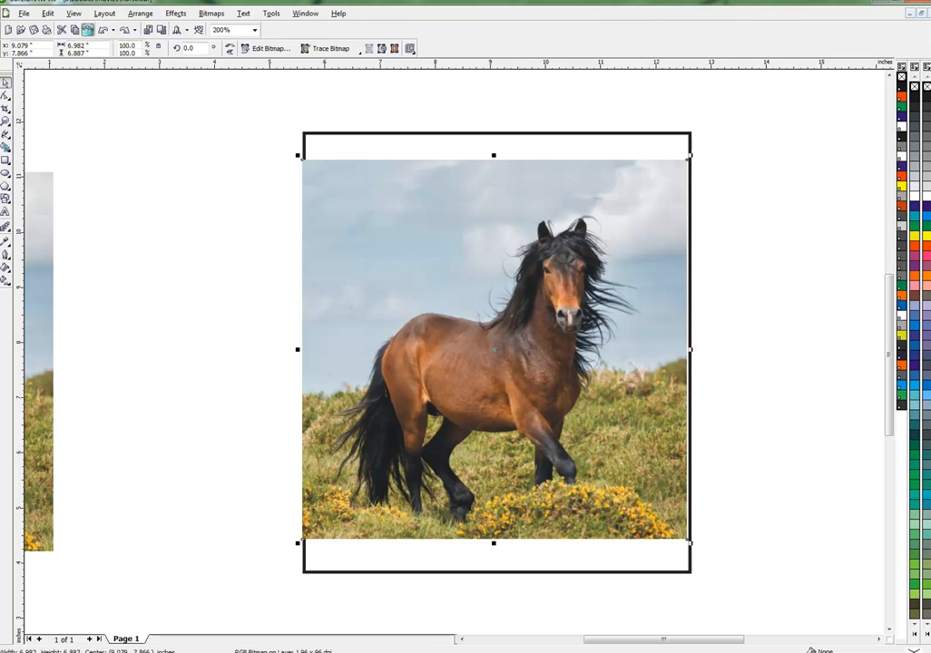
pyautogui.moveTo(87, 29)
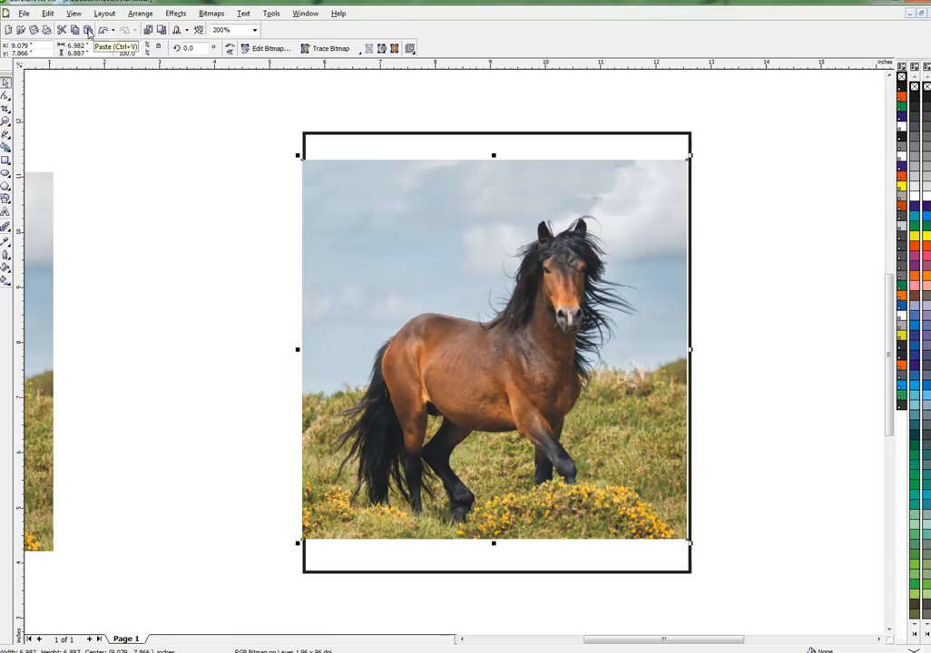
pyautogui.moveTo(231, 179)
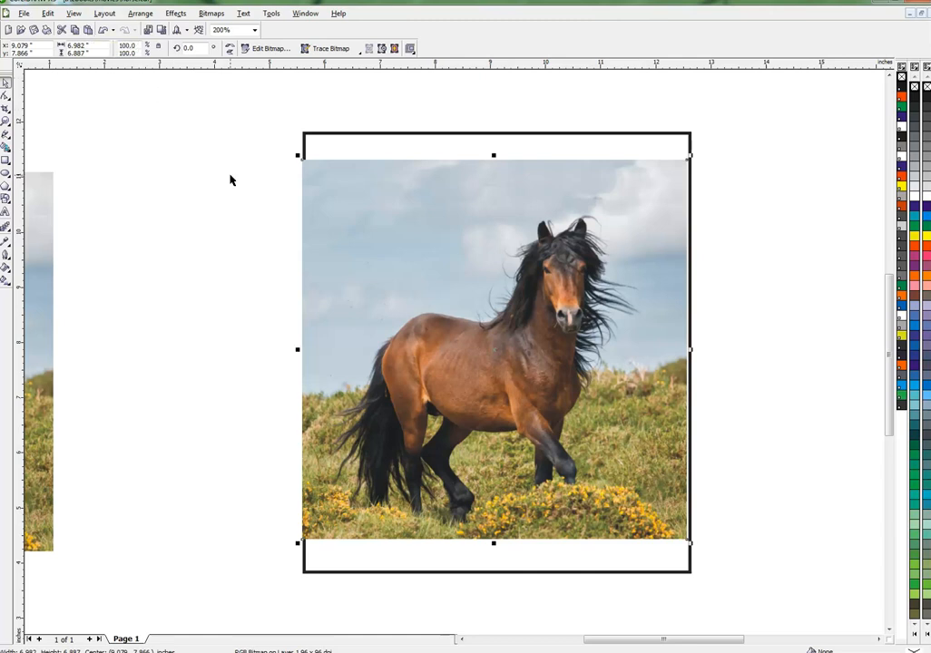
pyautogui.moveTo(493, 348)
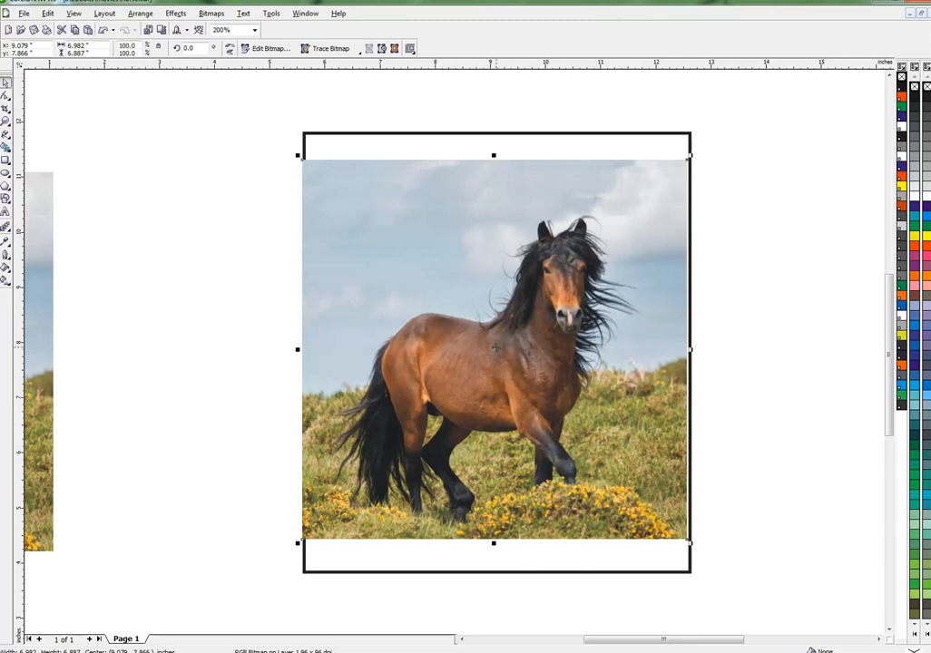
pyautogui.moveTo(493, 349); pyautogui.dragTo(294, 265)
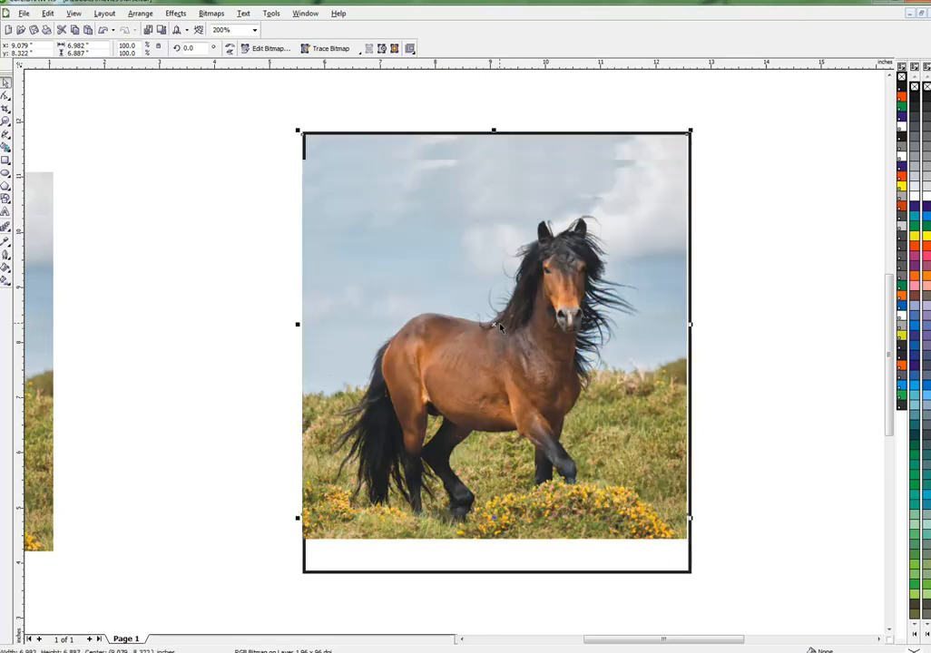
pyautogui.moveTo(352, 350)
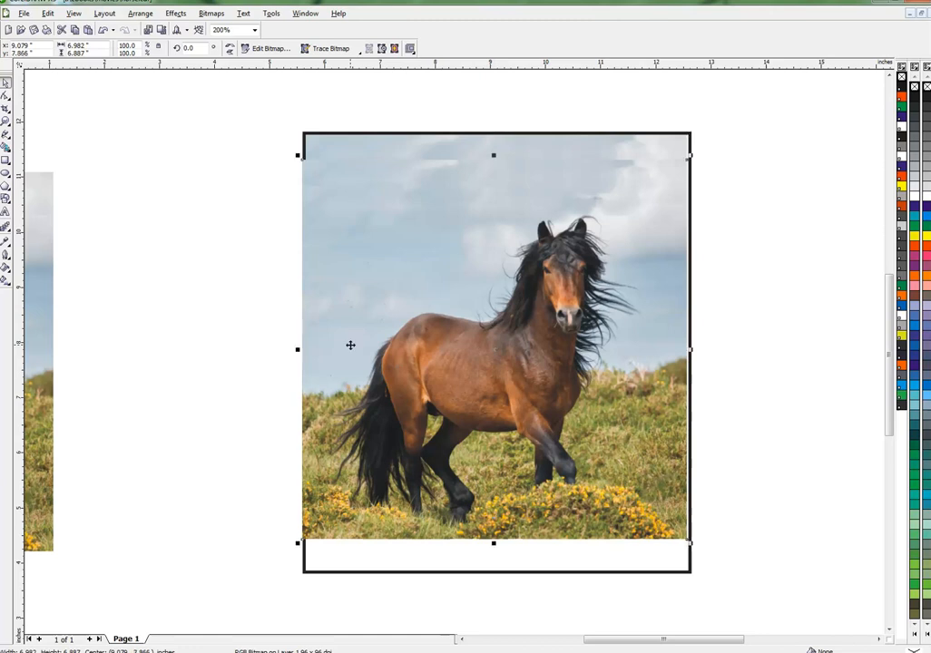
pyautogui.moveTo(488, 320)
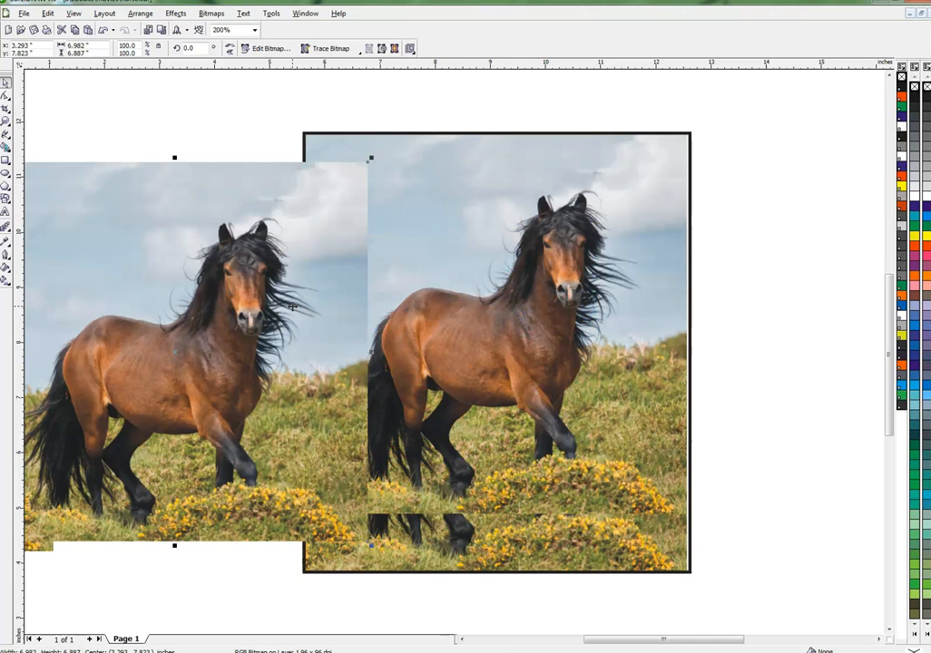
pyautogui.moveTo(468, 523)
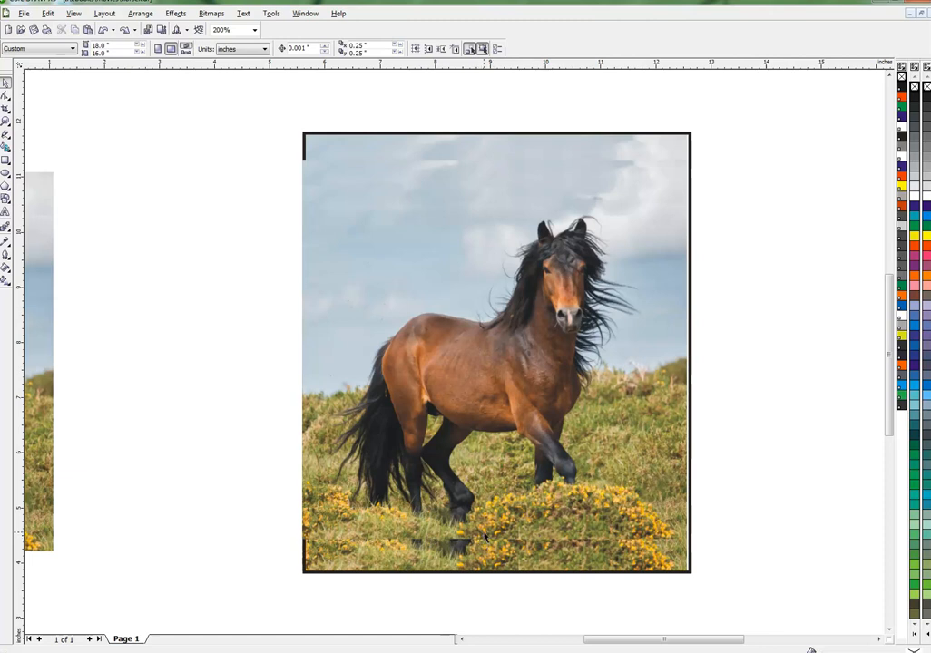
# Select the photo pieces filling the frame together for merging.
pyautogui.click(486, 541)
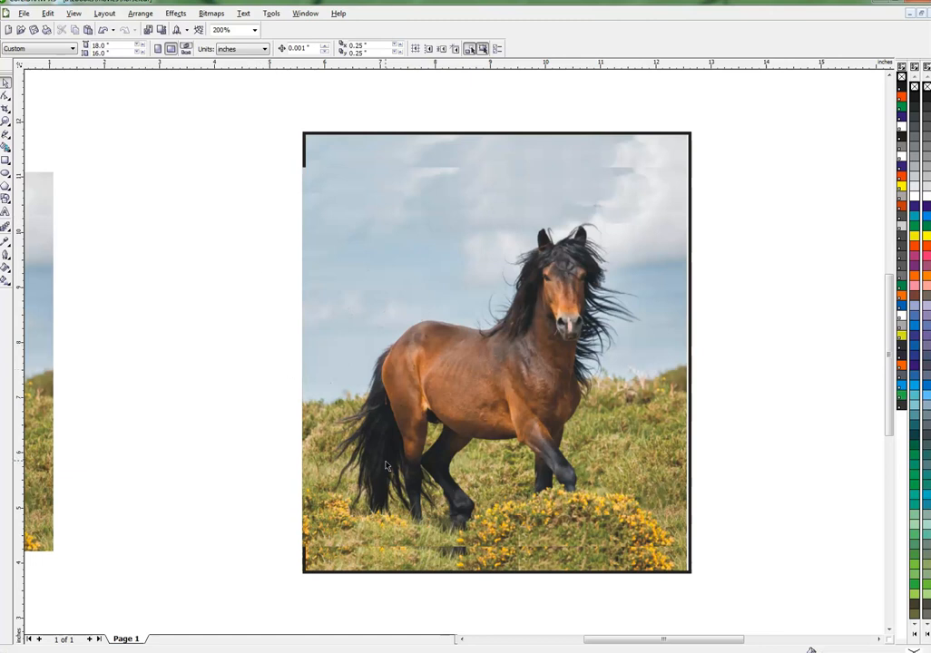
pyautogui.moveTo(559, 552)
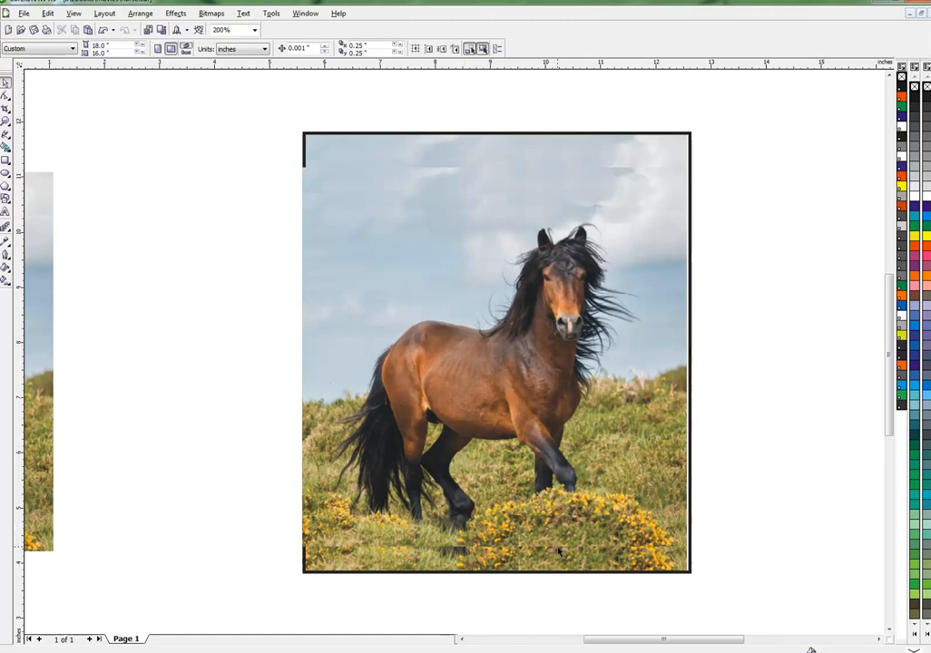
pyautogui.moveTo(384, 171)
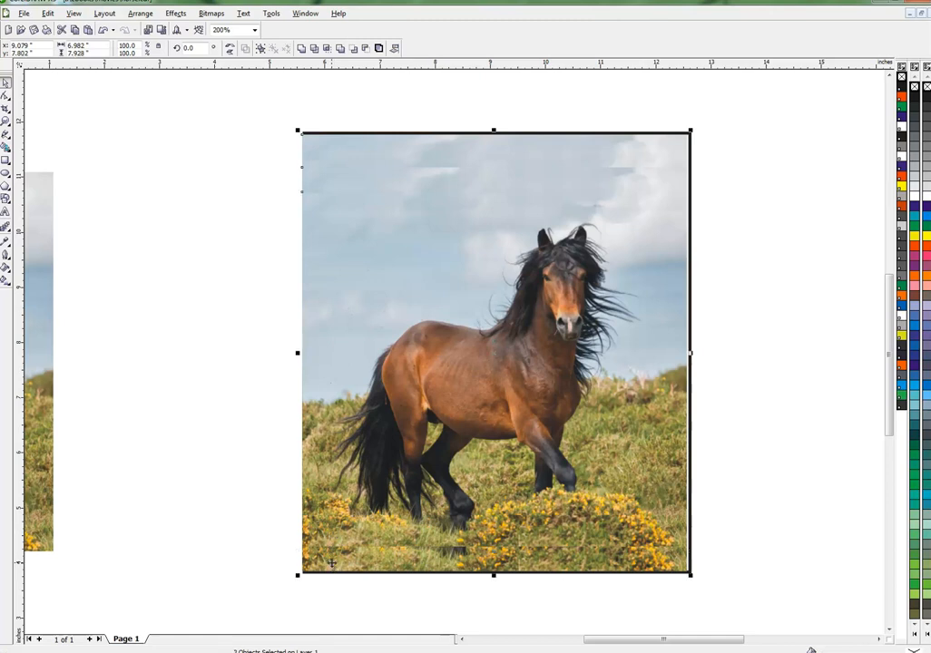
# Convert the assembled photo pieces into one bitmap and reposition it over the frame.
pyautogui.click(211, 13)
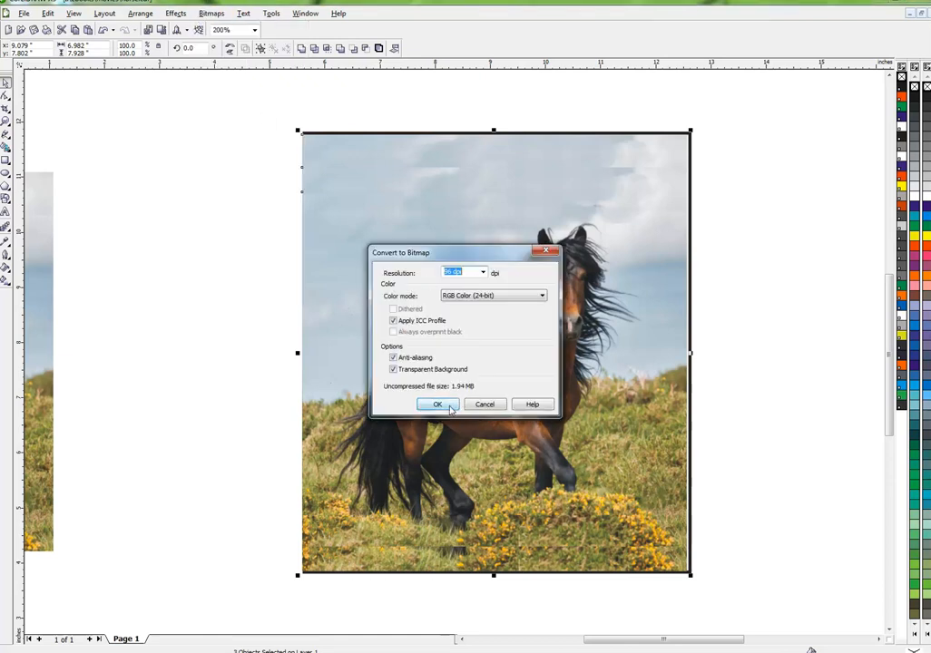
pyautogui.click(435, 402)
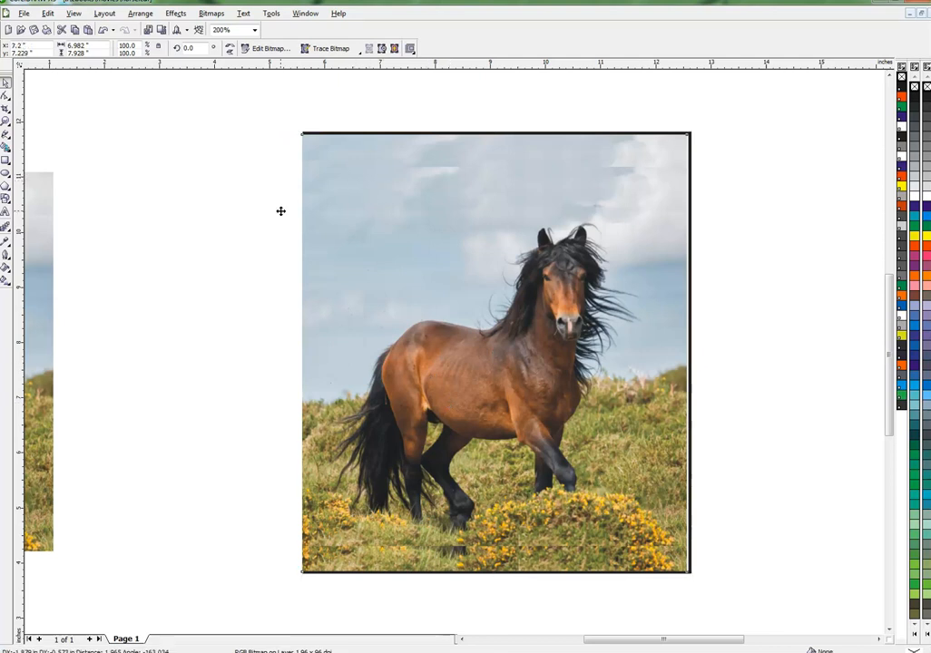
pyautogui.moveTo(493, 352); pyautogui.dragTo(390, 385)
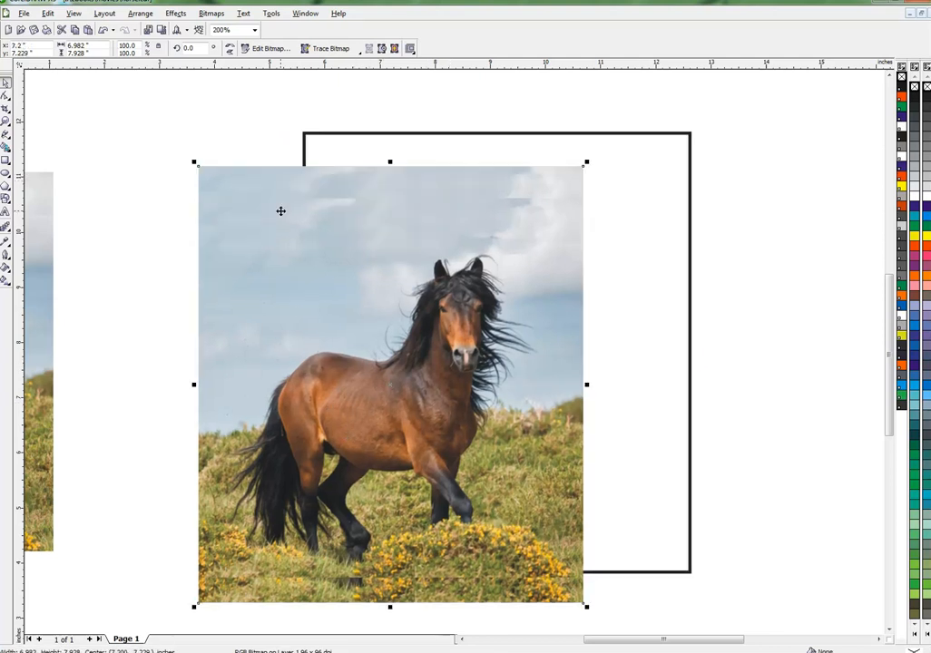
pyautogui.moveTo(390, 381); pyautogui.dragTo(494, 352)
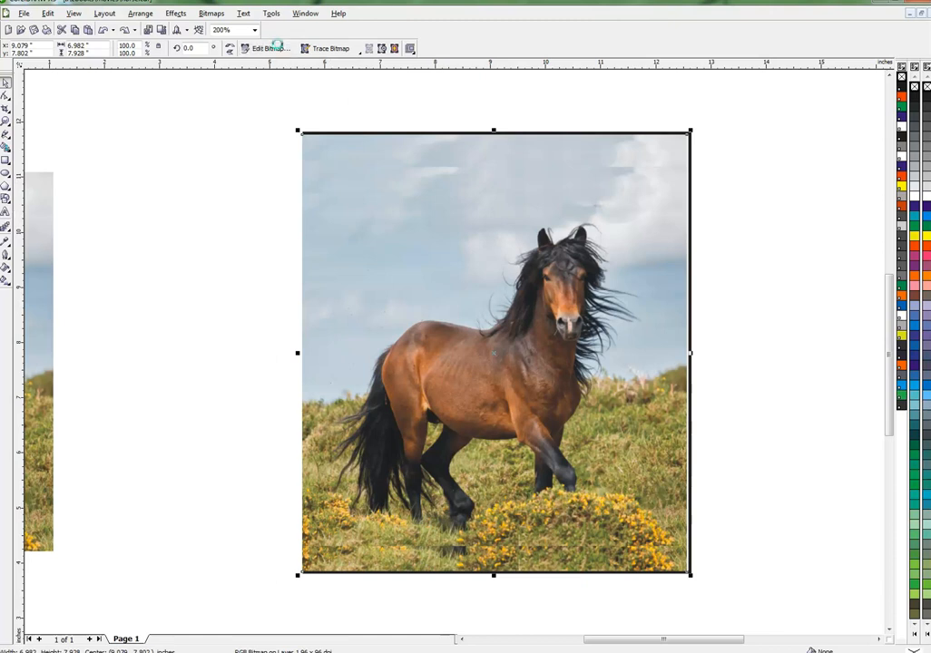
# Send the merged horse bitmap to Corel PHOTO-PAINT with Edit Bitmap.
pyautogui.click(265, 47)
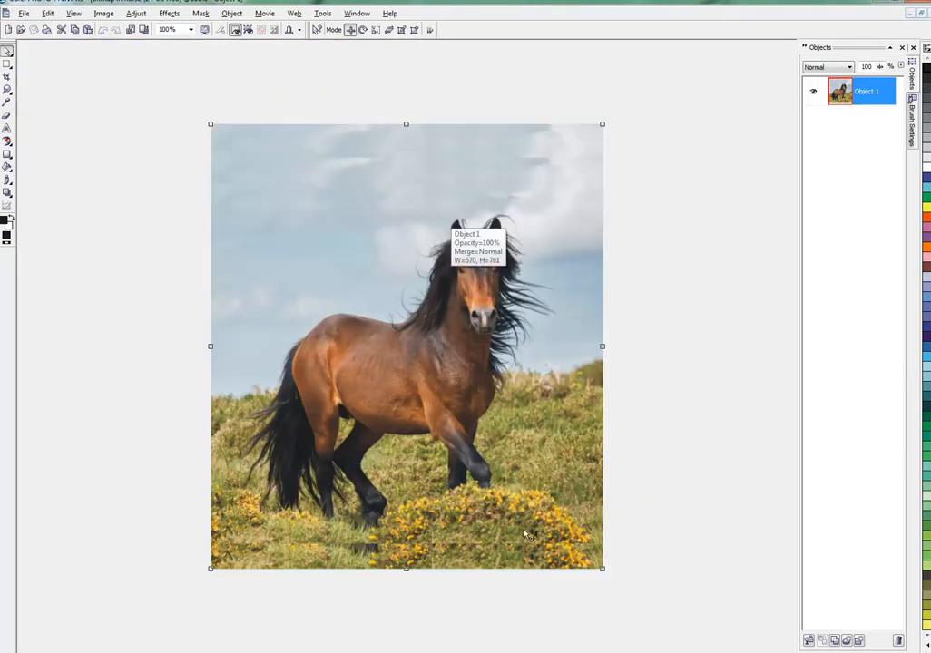
pyautogui.moveTo(116, 251)
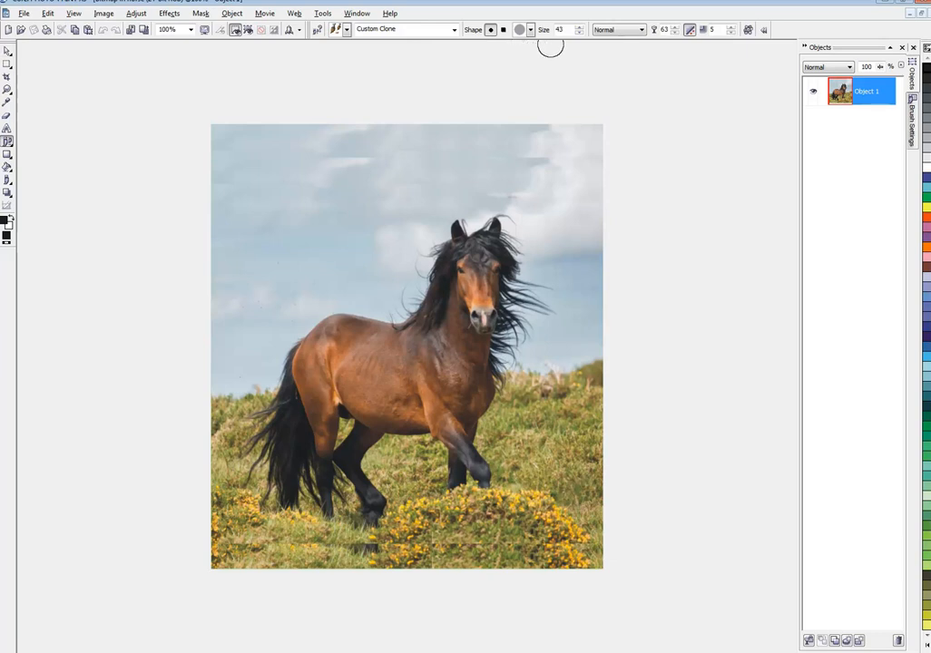
pyautogui.moveTo(497, 167)
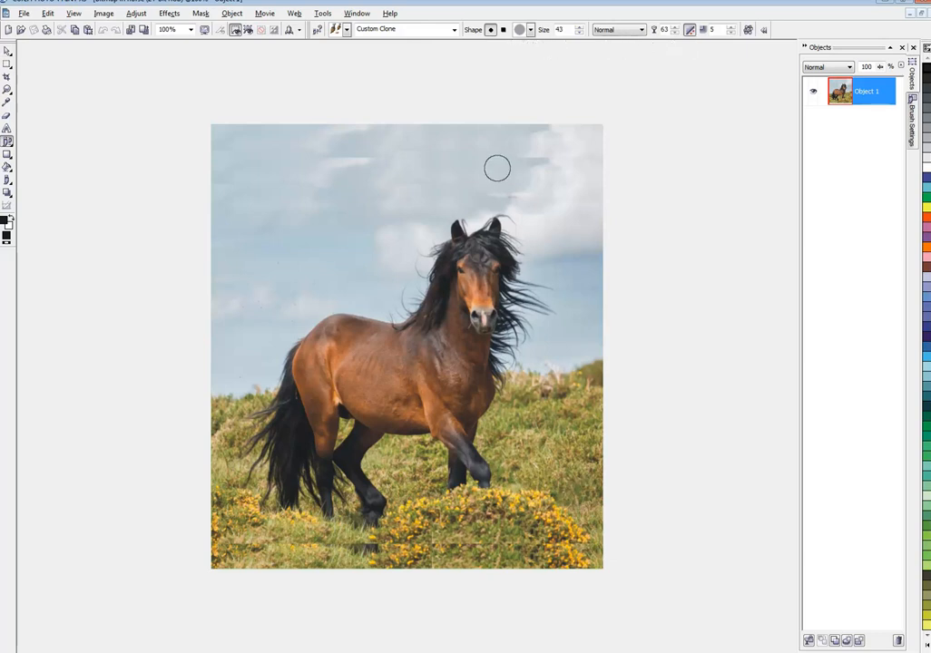
pyautogui.moveTo(570, 174)
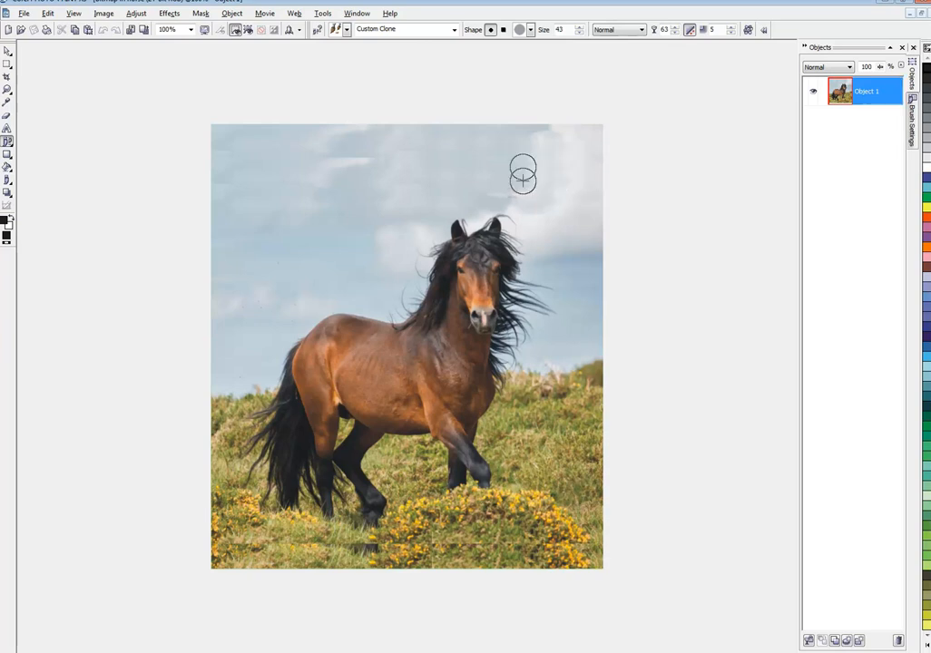
pyautogui.moveTo(432, 171)
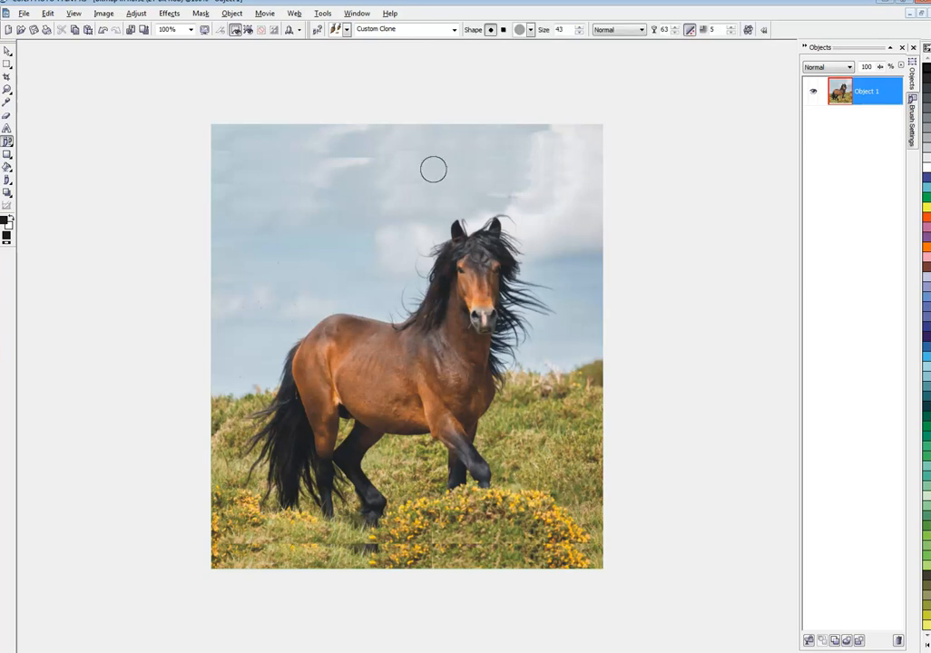
pyautogui.moveTo(370, 180)
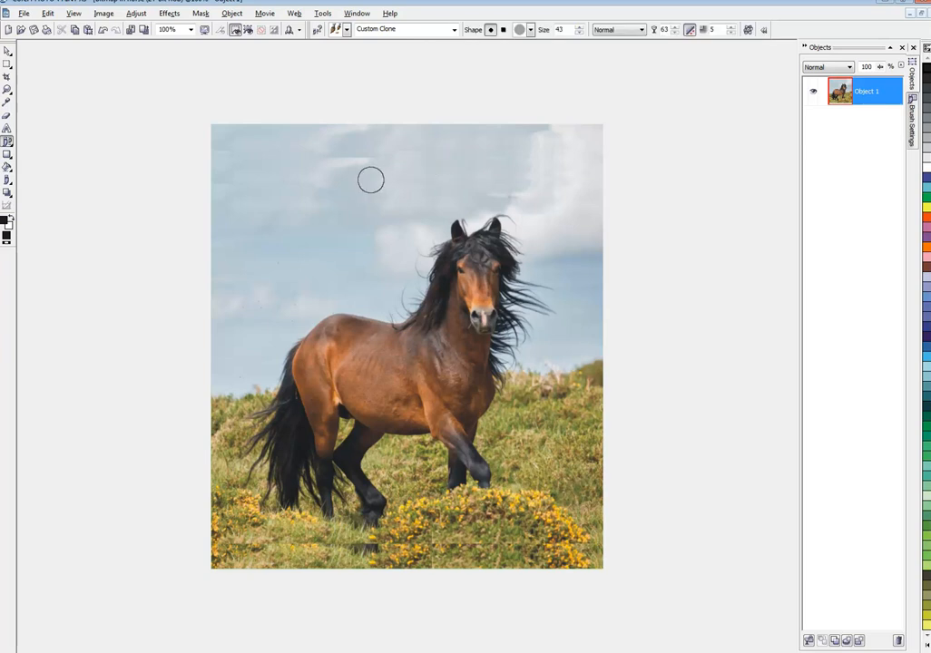
pyautogui.moveTo(305, 141)
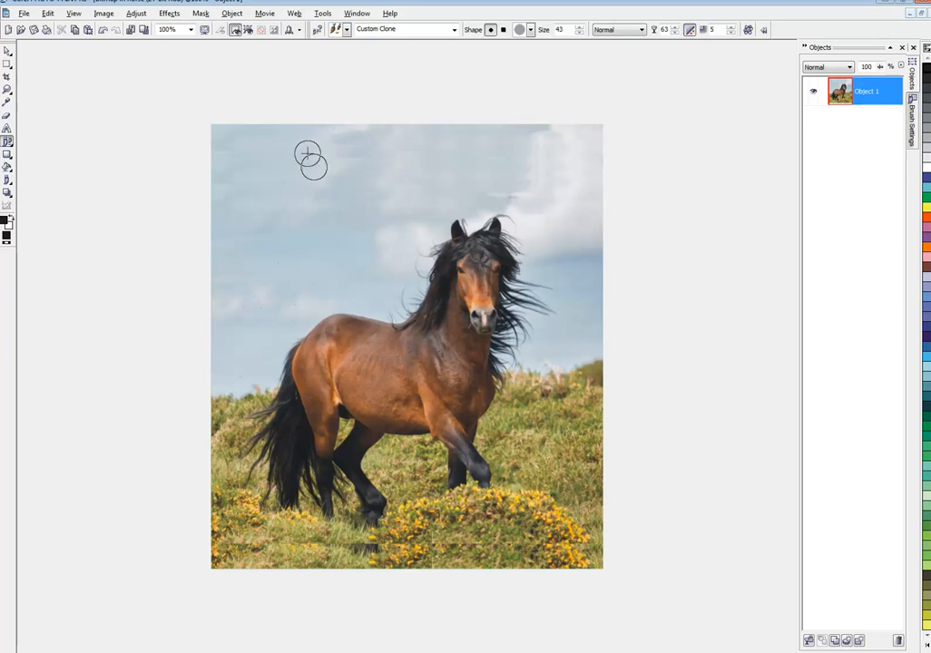
pyautogui.moveTo(345, 201)
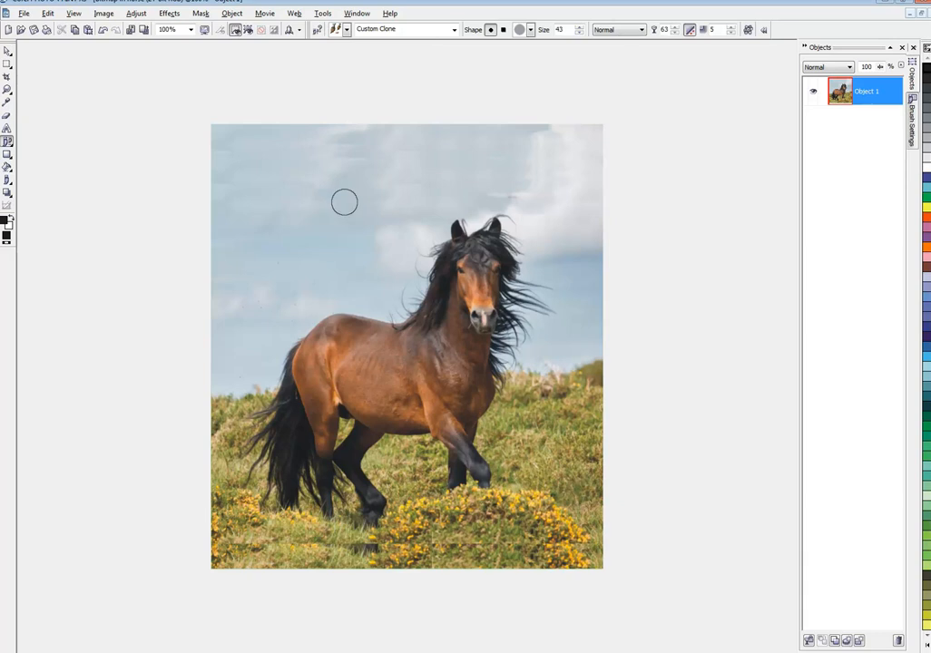
pyautogui.moveTo(348, 141)
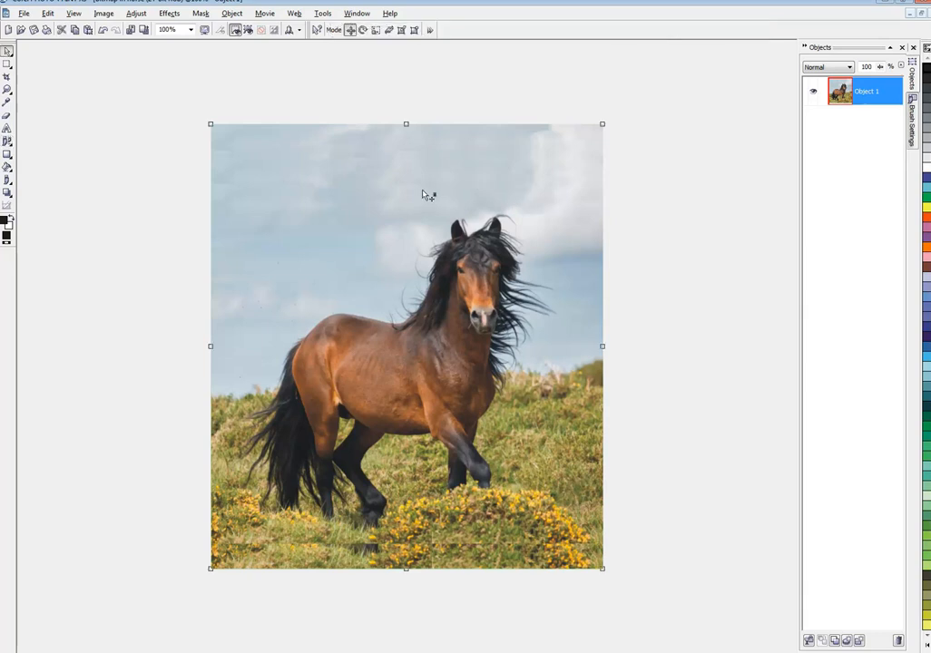
pyautogui.moveTo(384, 183)
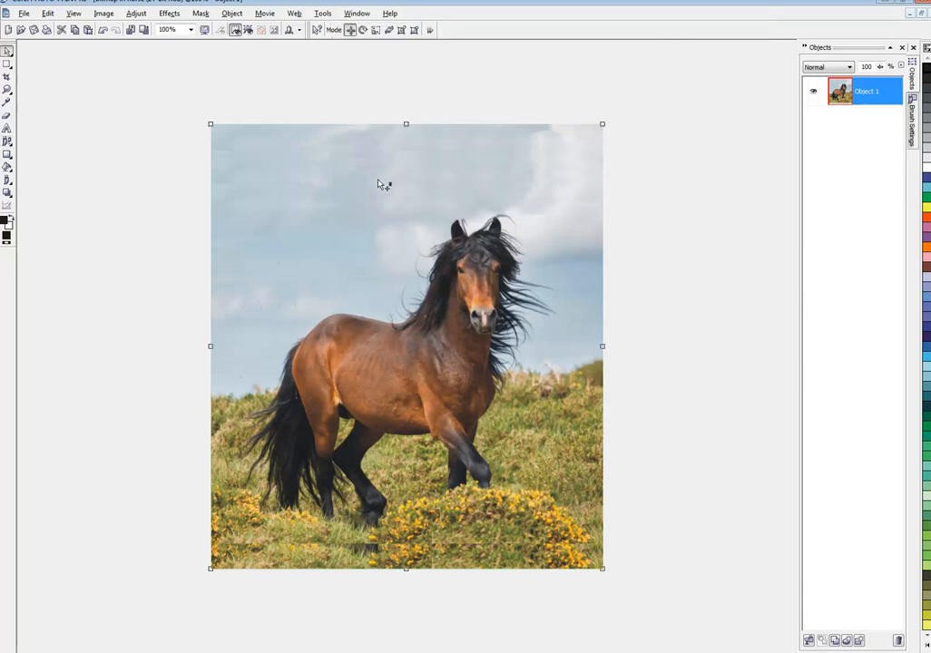
pyautogui.moveTo(458, 519)
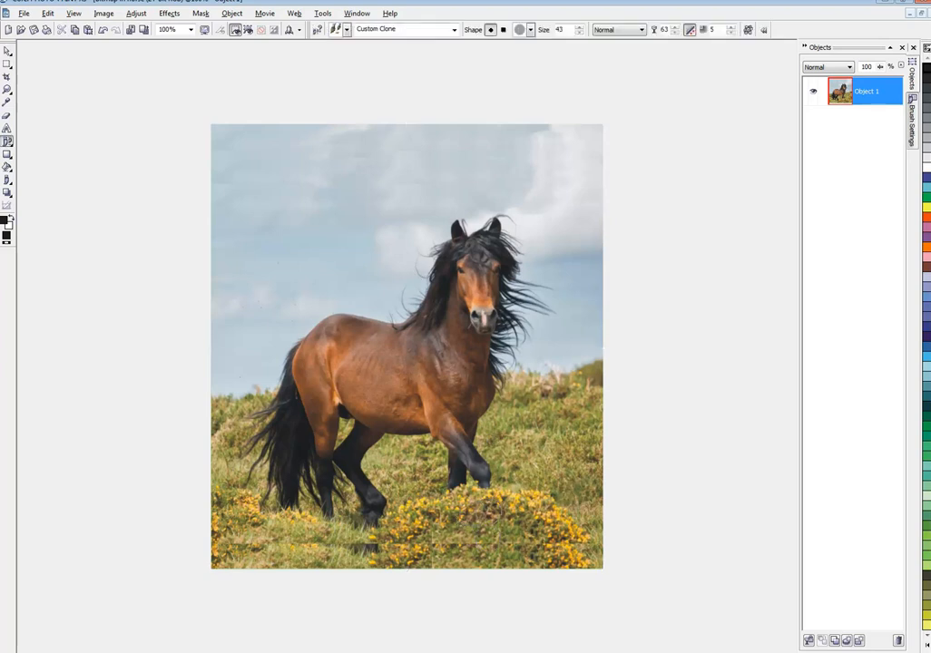
pyautogui.moveTo(657, 512)
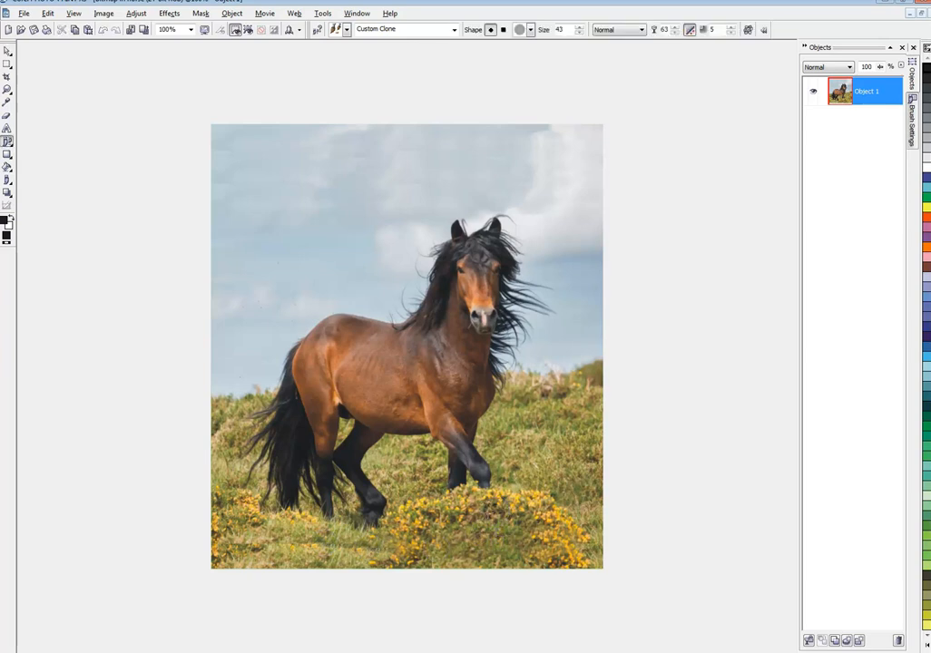
# Clone cloud texture over uneven sky near the horse's head.
pyautogui.click(481, 517)
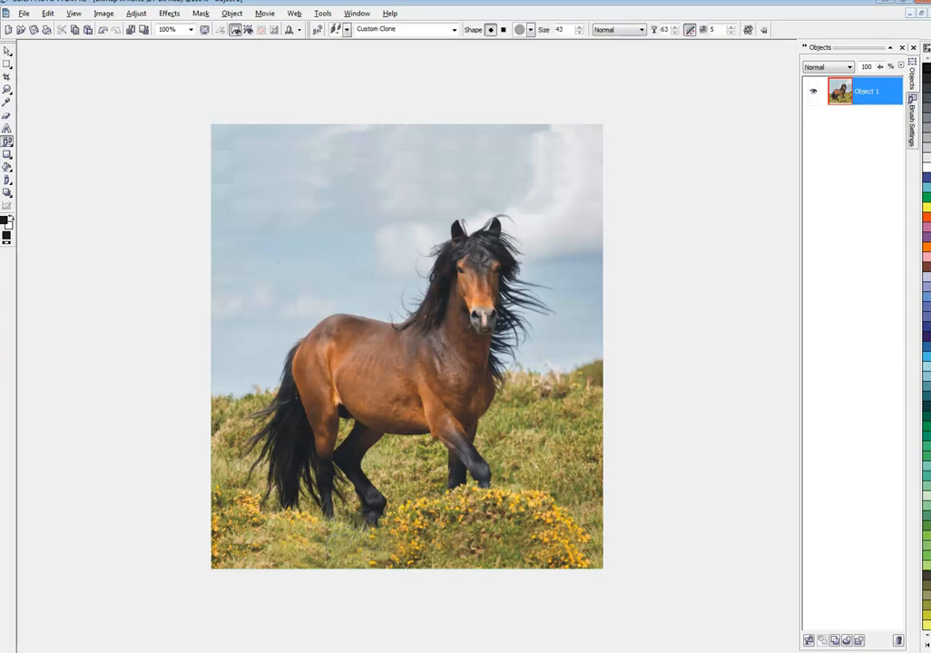
pyautogui.moveTo(355, 168)
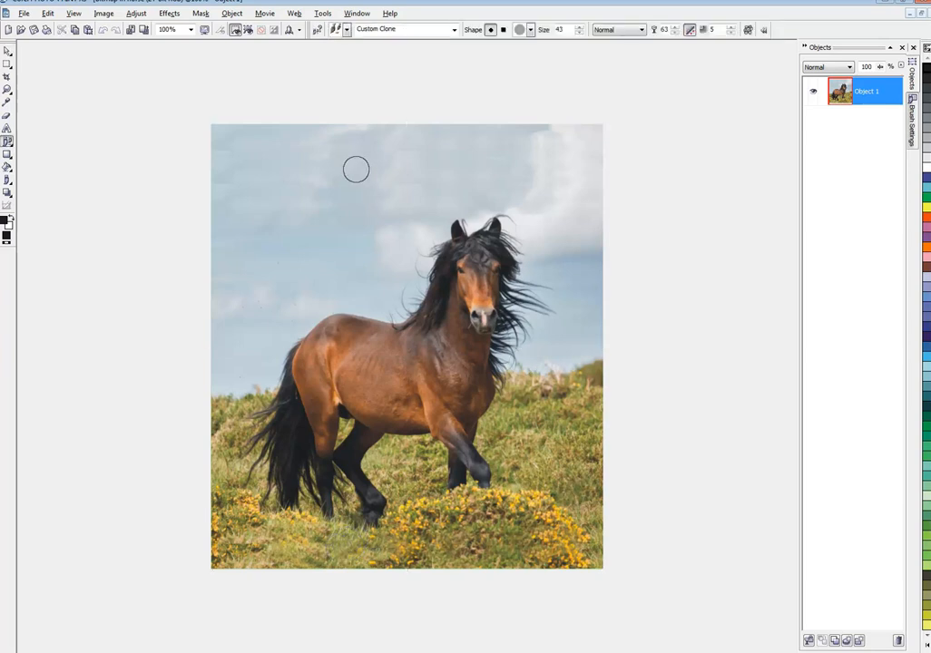
pyautogui.moveTo(390, 171)
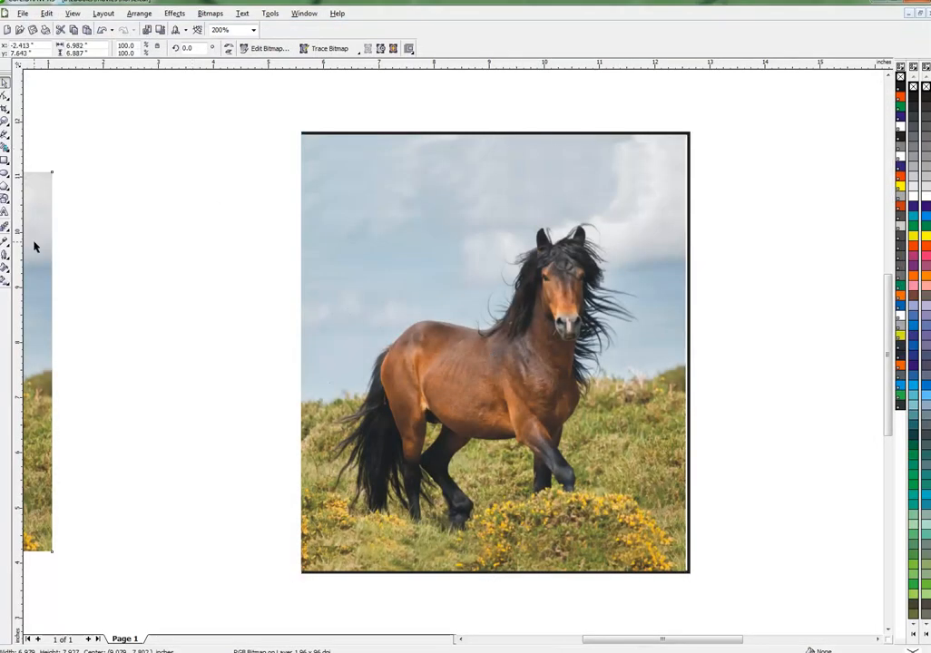
pyautogui.moveTo(257, 236)
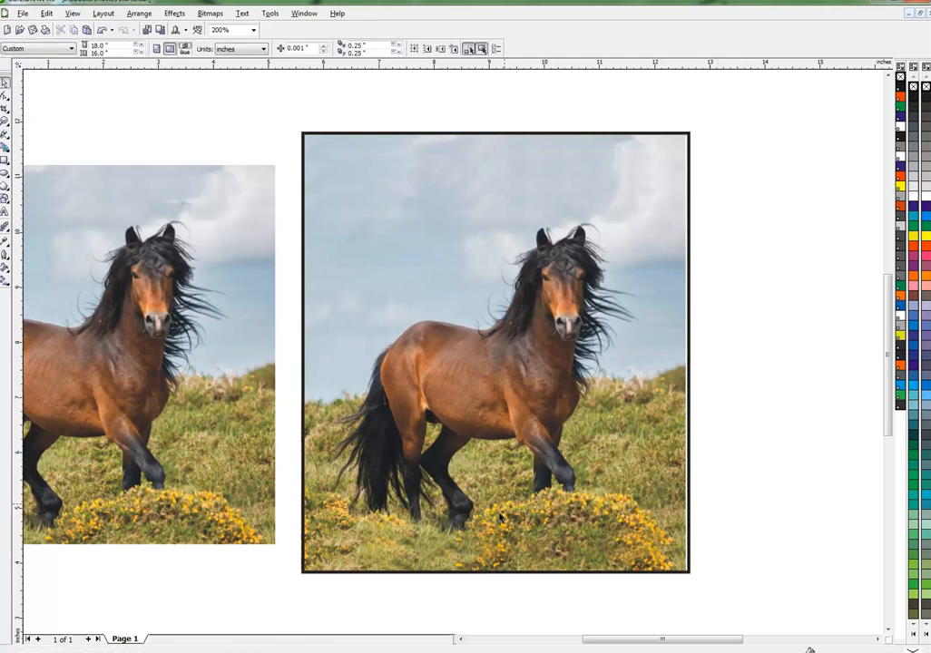
pyautogui.moveTo(603, 544)
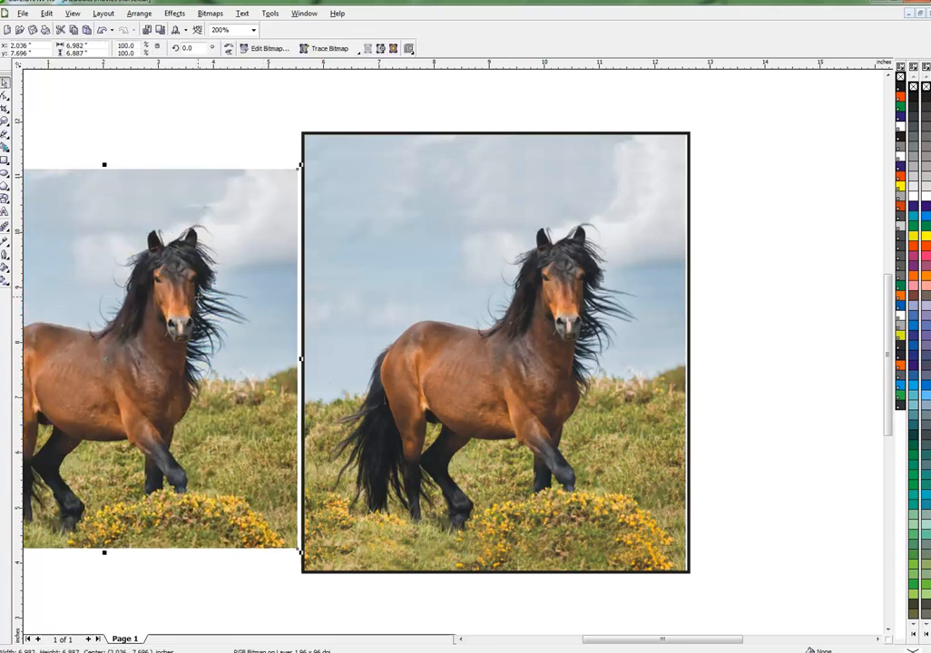
pyautogui.moveTo(354, 399)
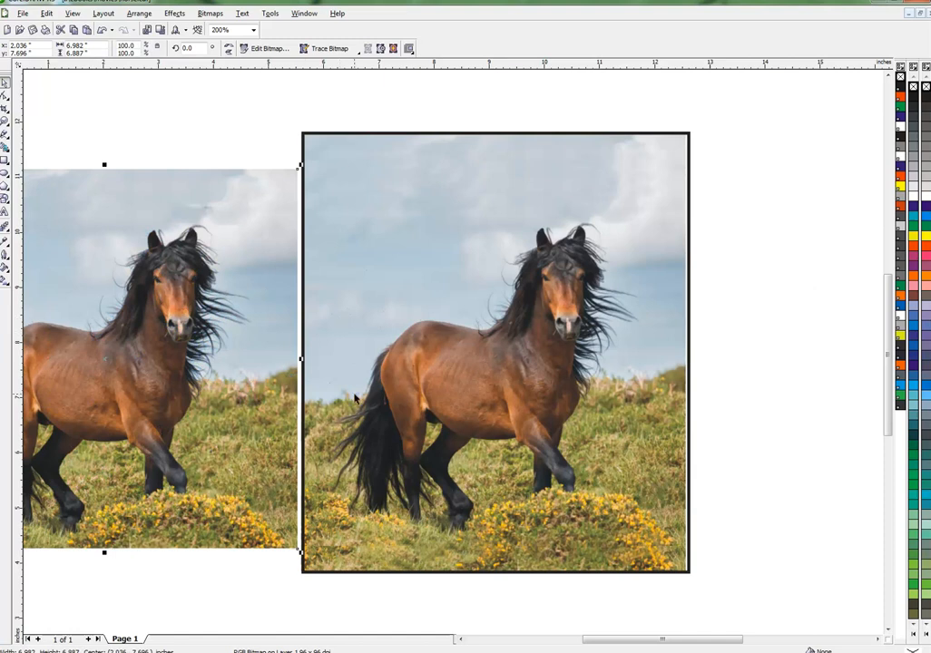
pyautogui.moveTo(439, 214)
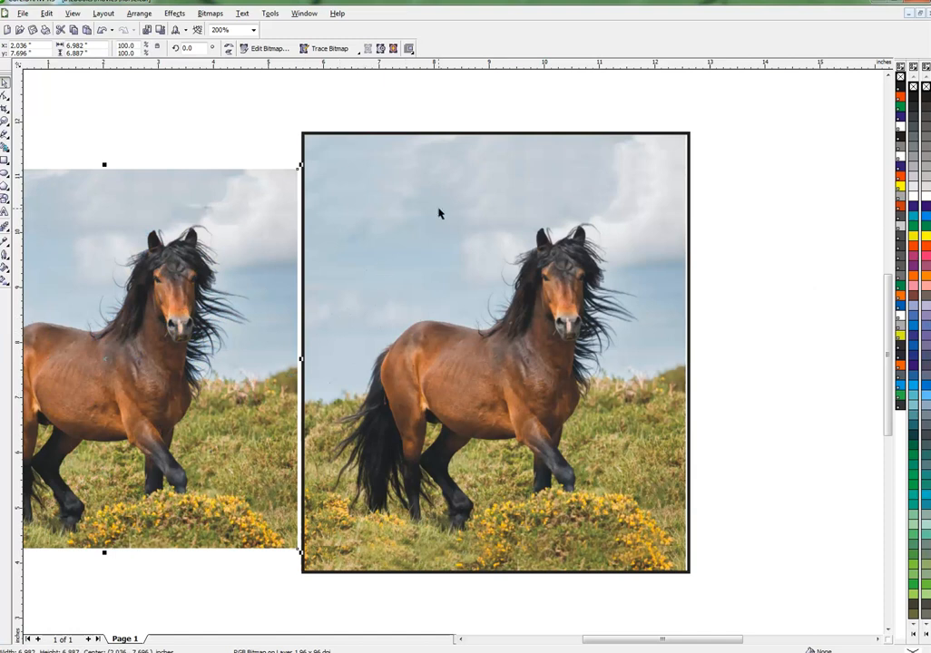